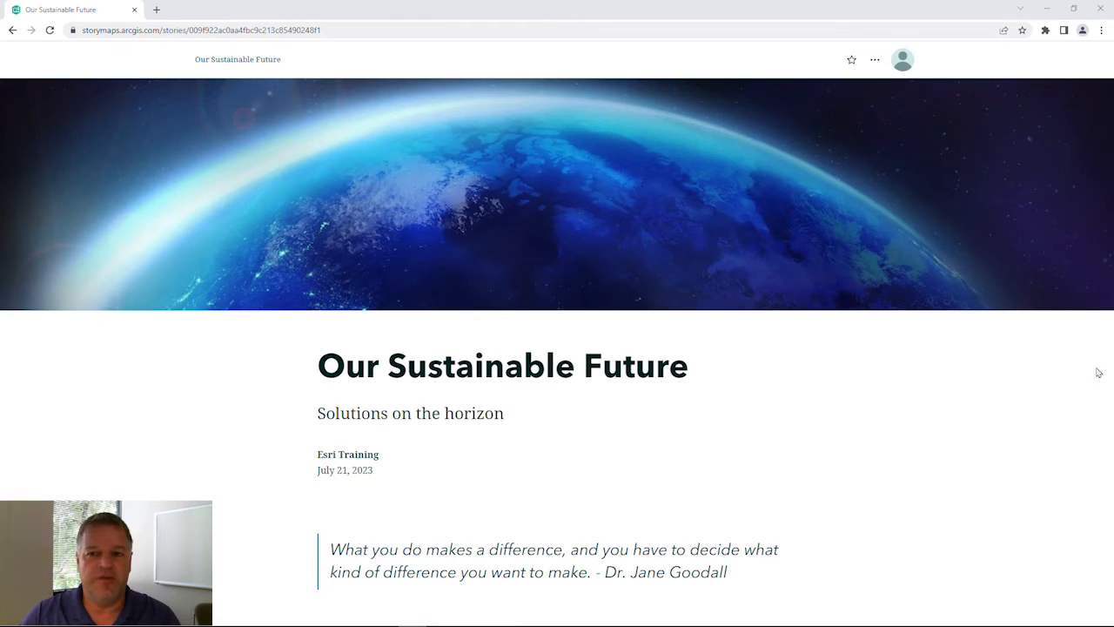
mouse_move(915, 167)
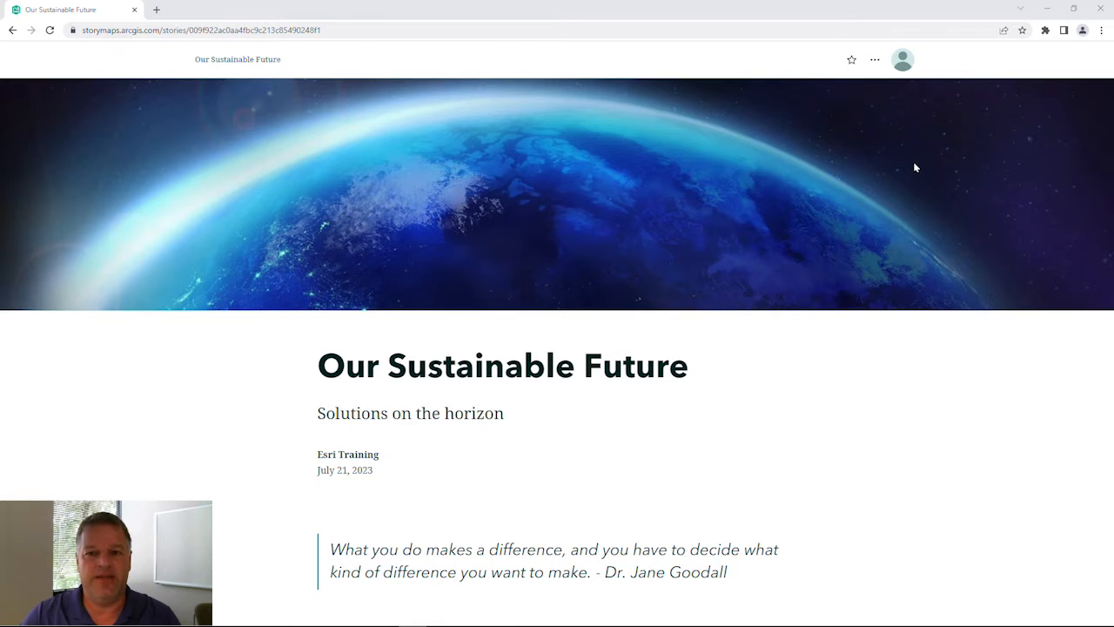
mouse_move(875, 59)
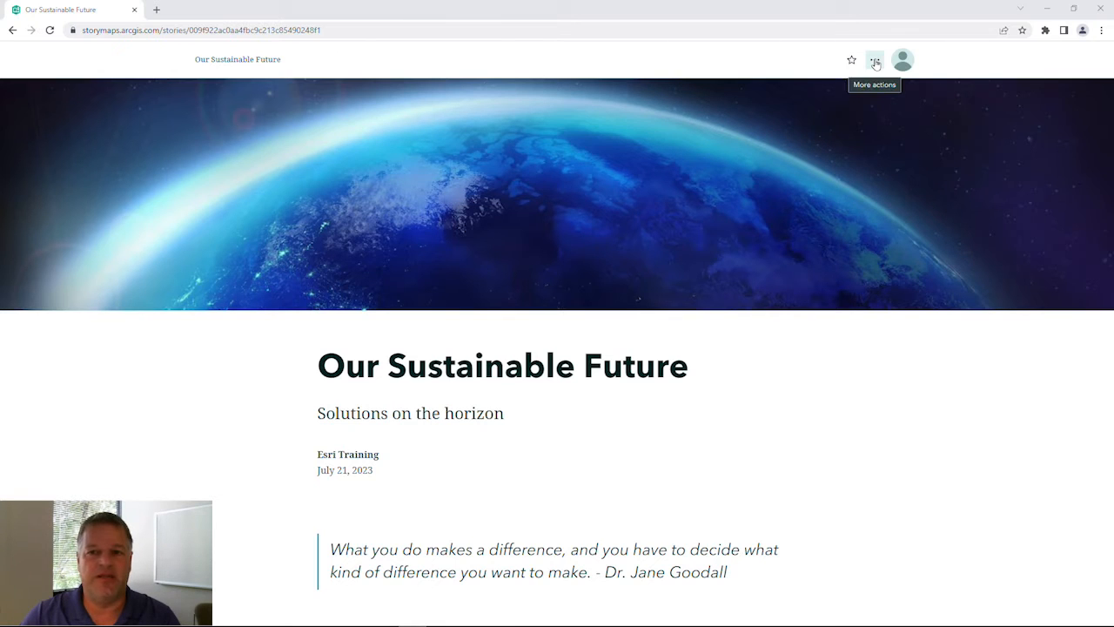
- Choose Edit story from the More actions menu of 'Our Sustainable Future'
click(875, 59)
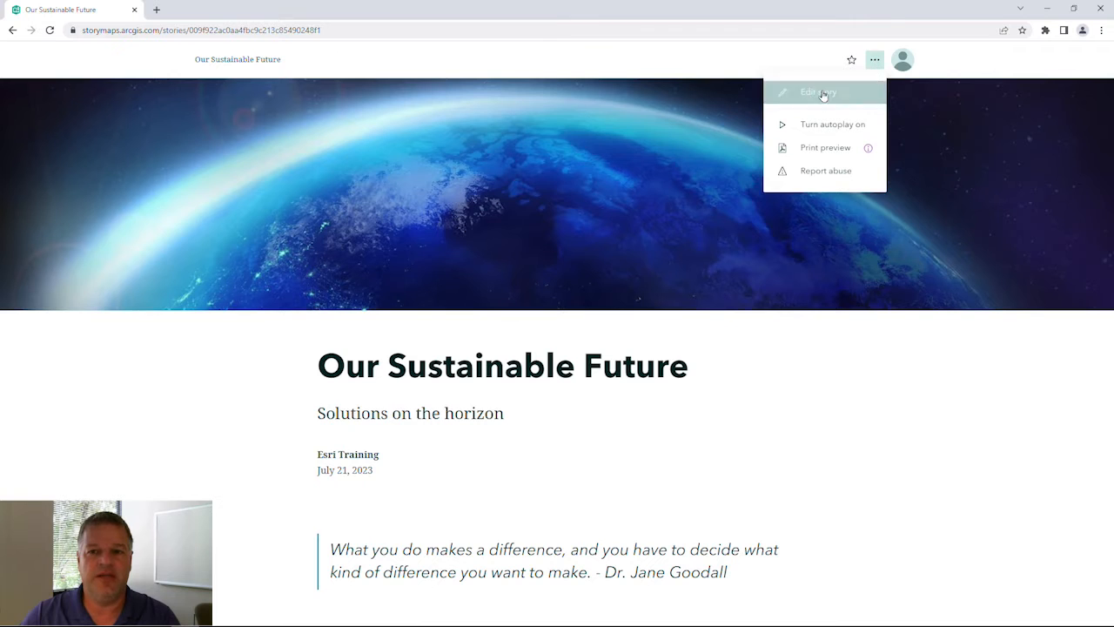
click(817, 91)
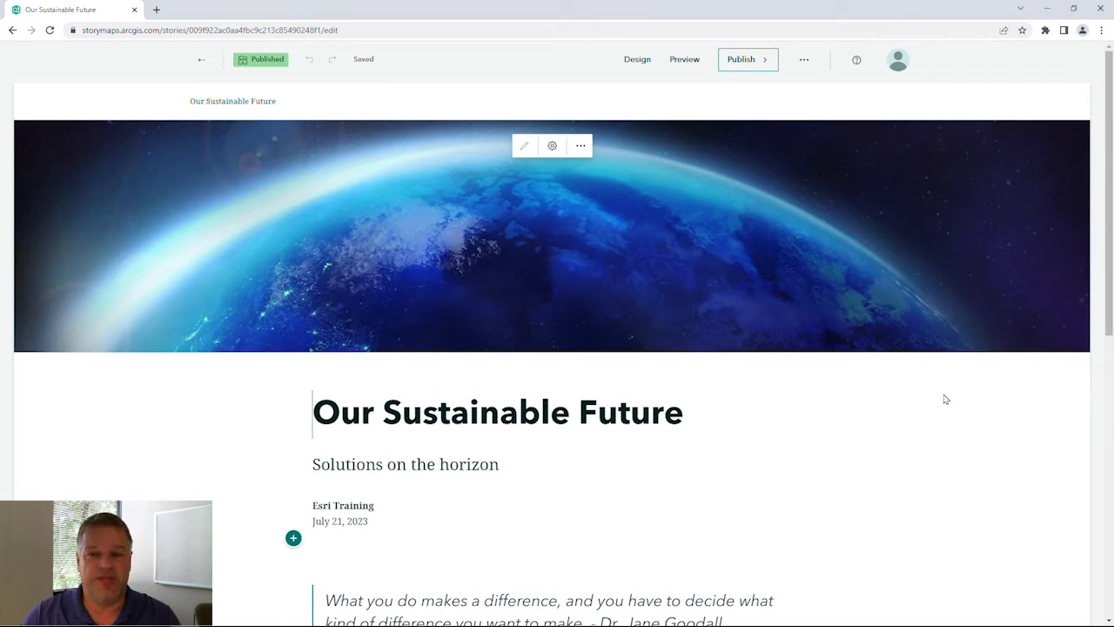
mouse_move(943, 348)
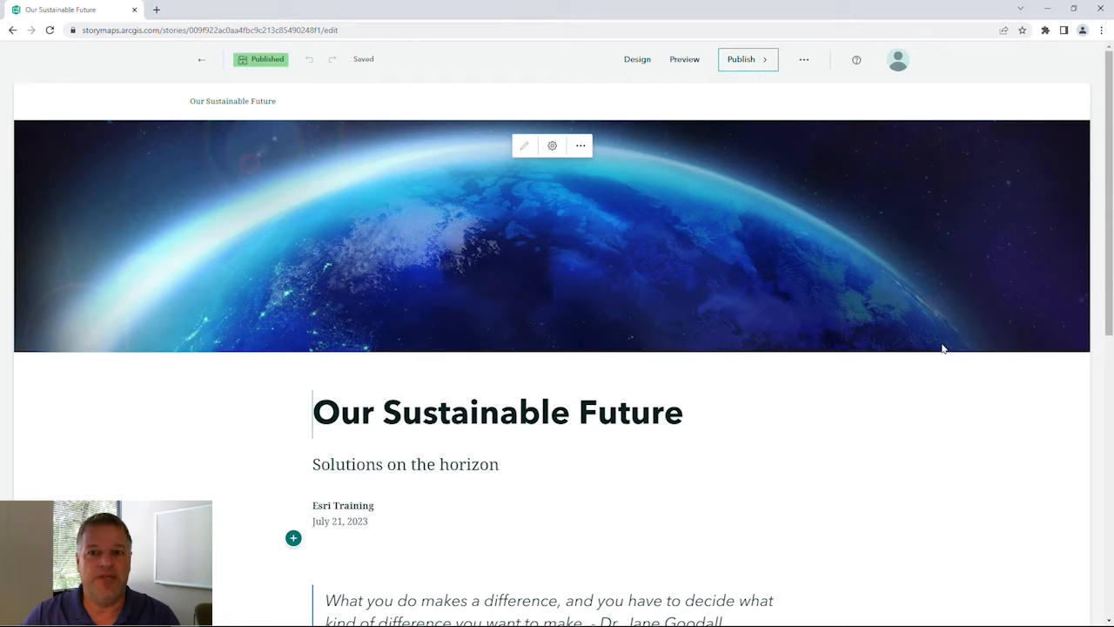
mouse_move(938, 338)
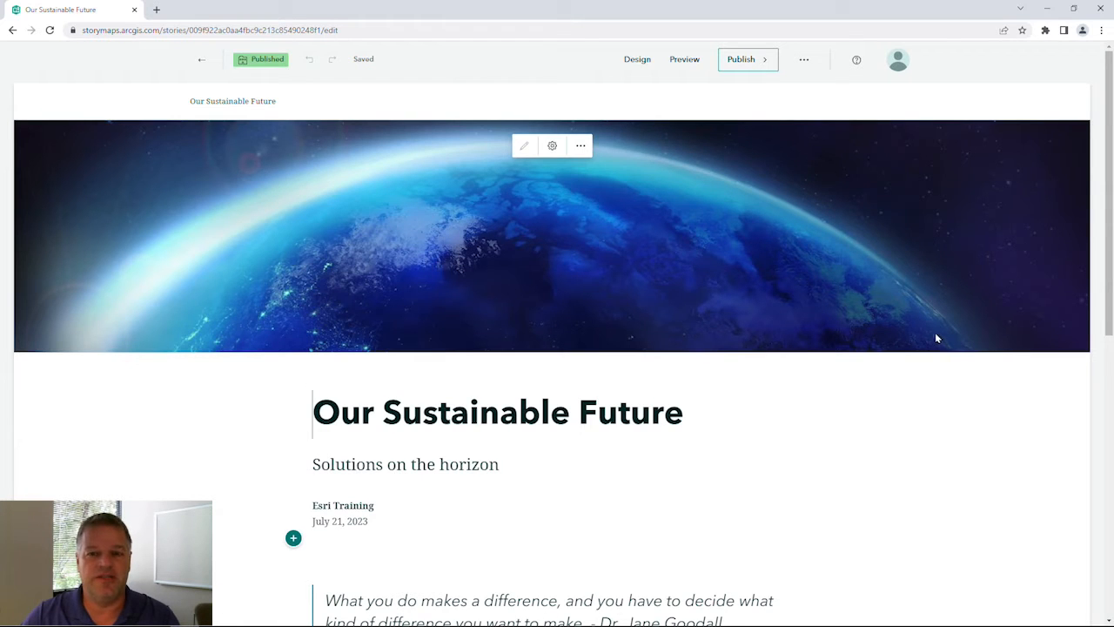
- In Design, switch the cover layout from side-by-side to Full, with title over the Earth image
click(636, 59)
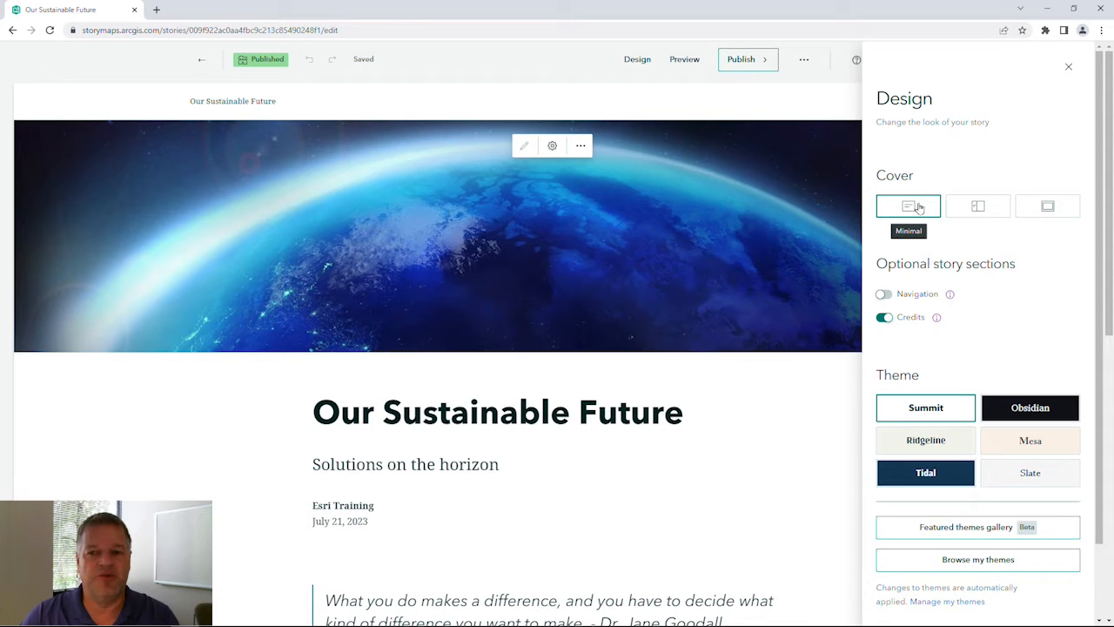
click(977, 206)
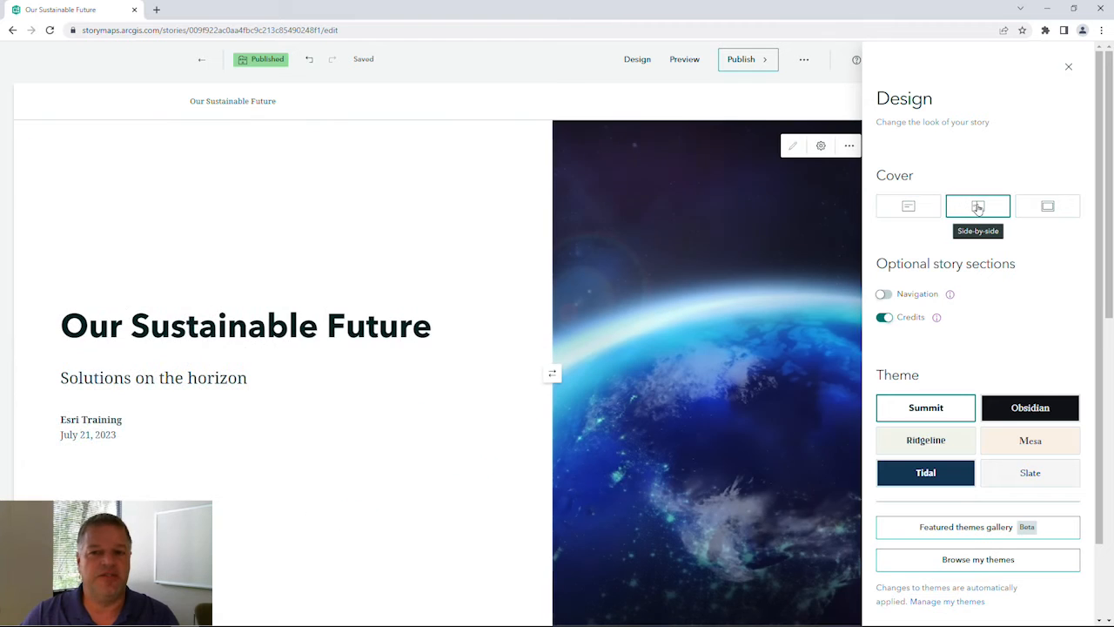
click(977, 206)
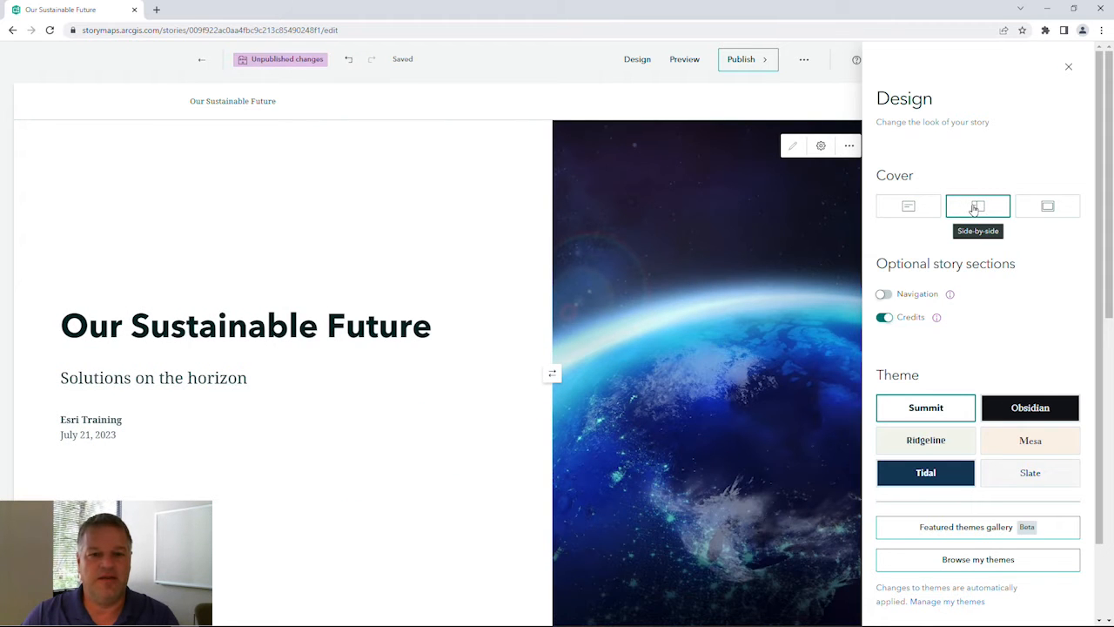
click(1047, 207)
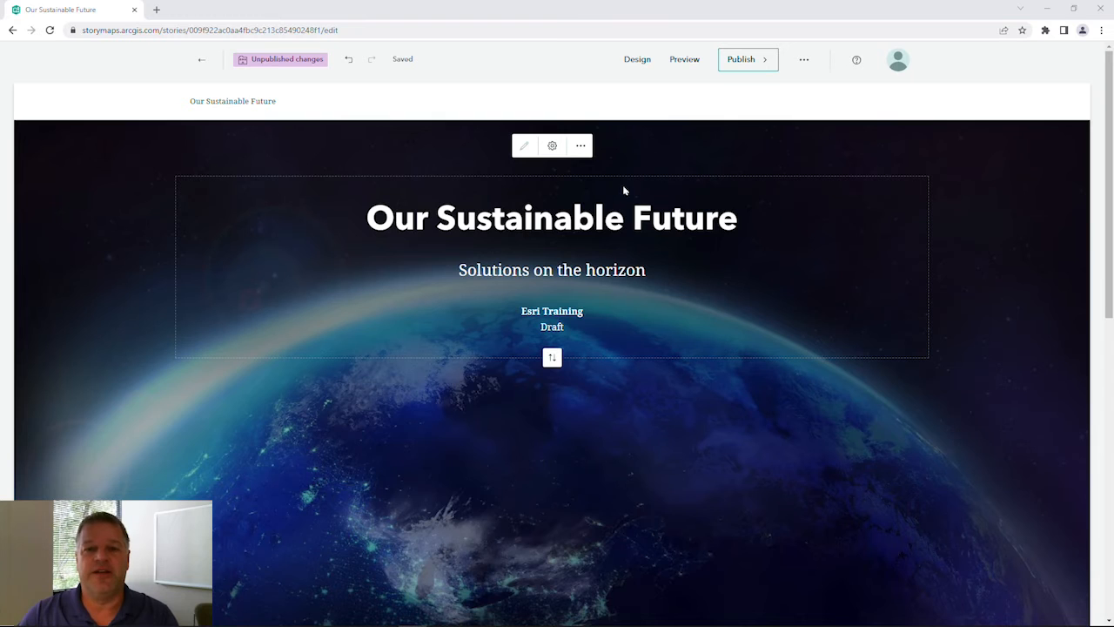
mouse_move(580, 145)
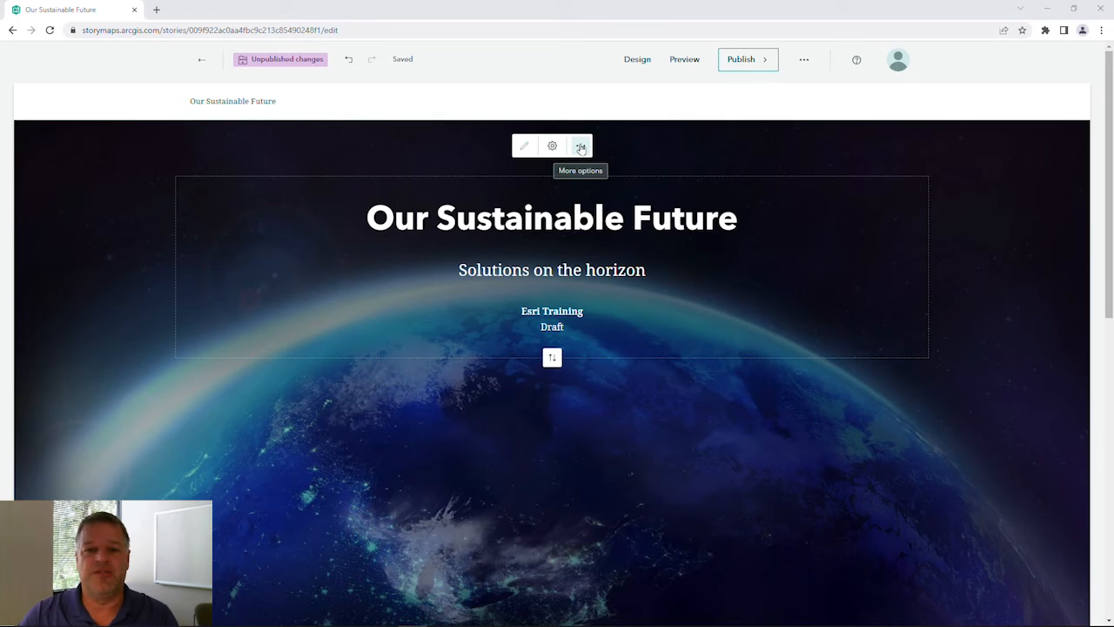
- Delete the Earth image from the cover and confirm the deletion
click(580, 145)
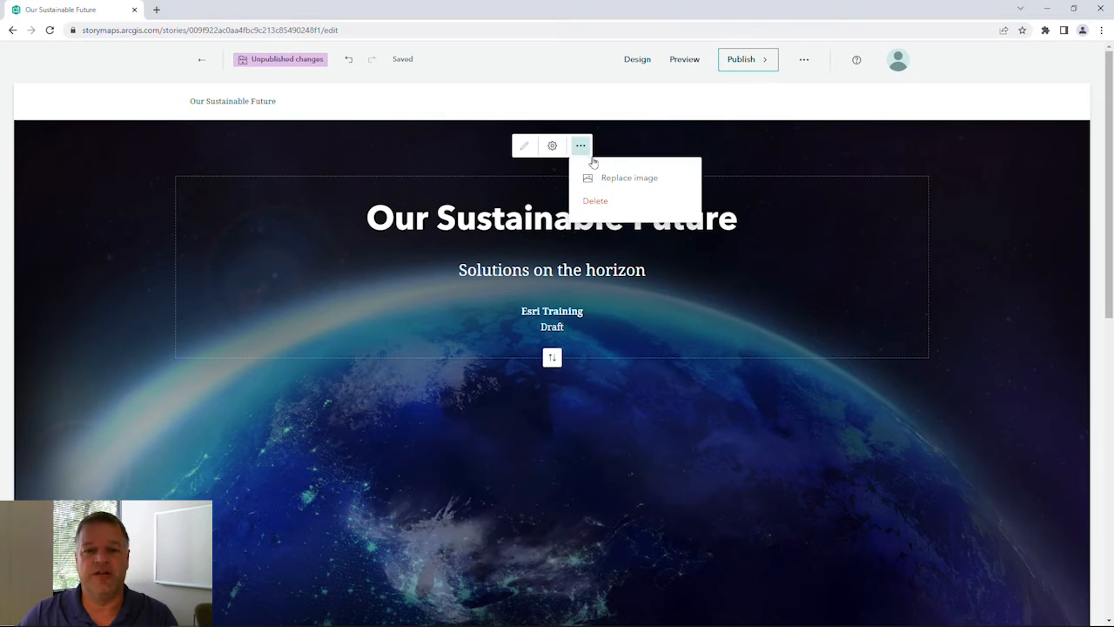
mouse_move(595, 200)
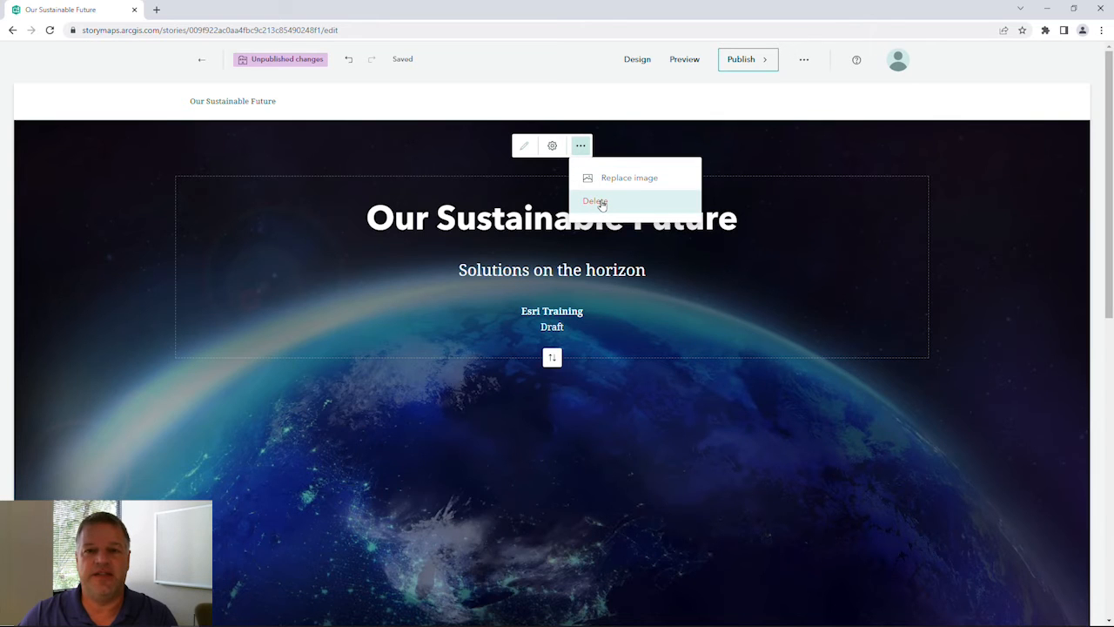
click(595, 200)
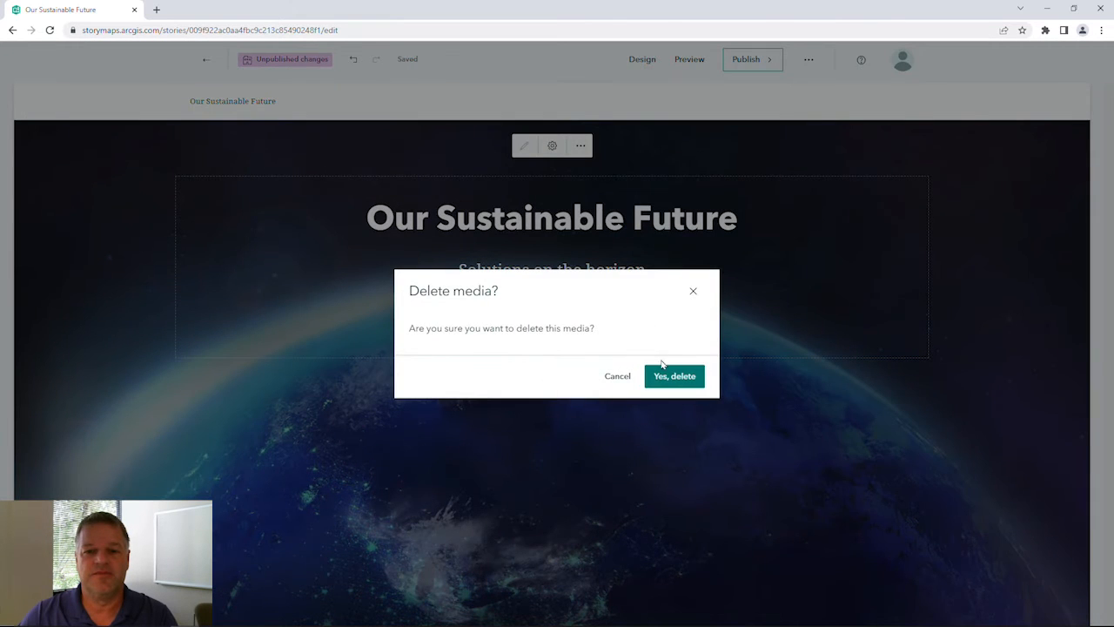
click(675, 376)
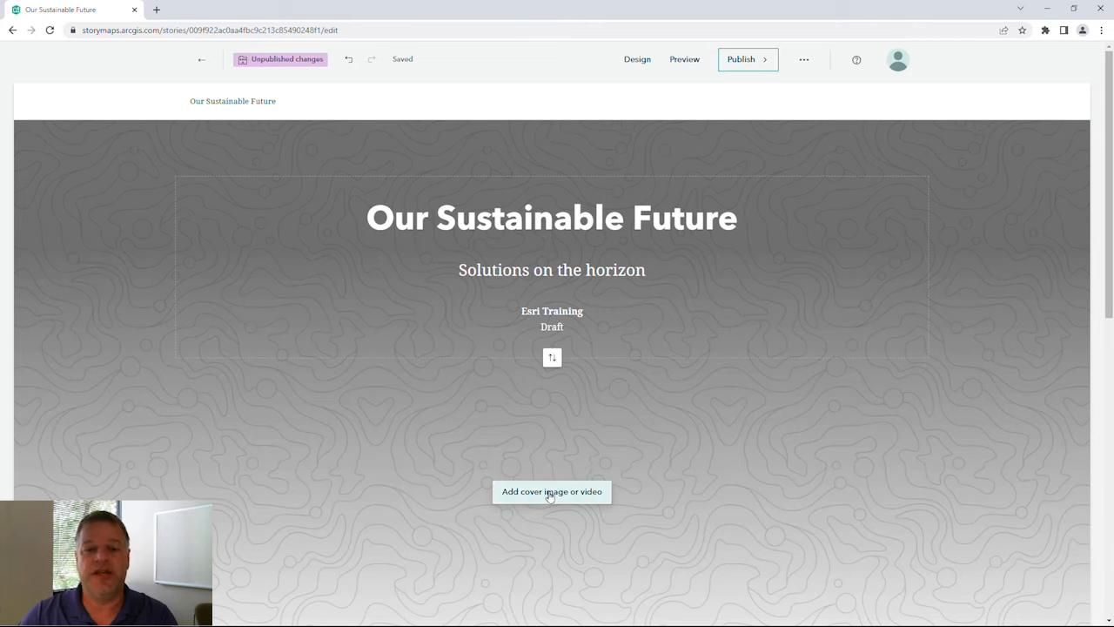
- Upload Sunrise.mp4 from the computer as the cover video
click(551, 491)
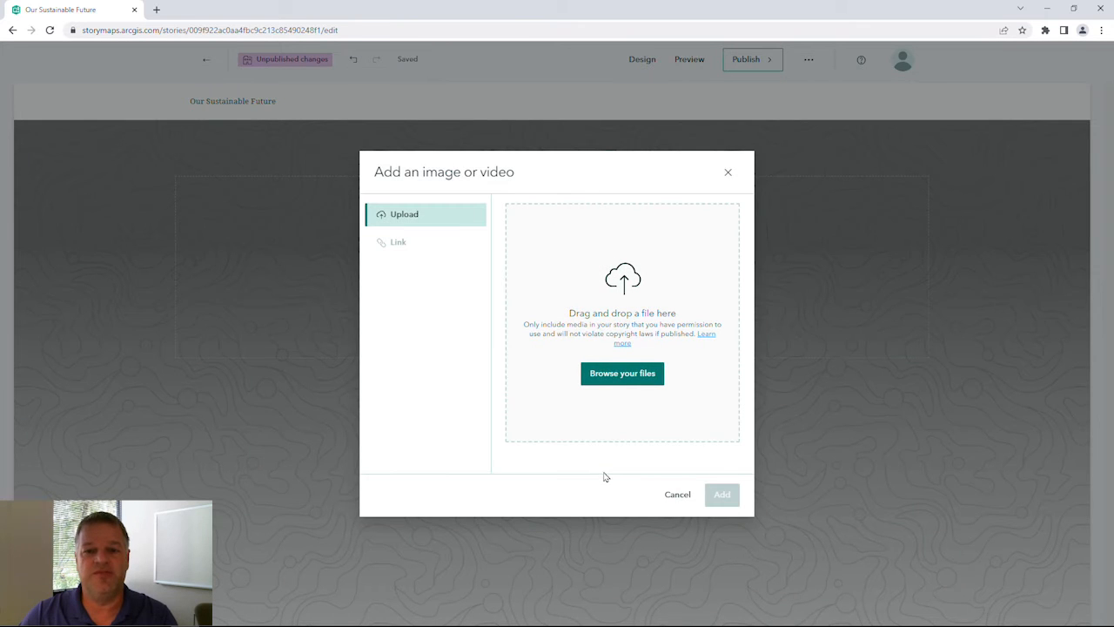
mouse_move(621, 373)
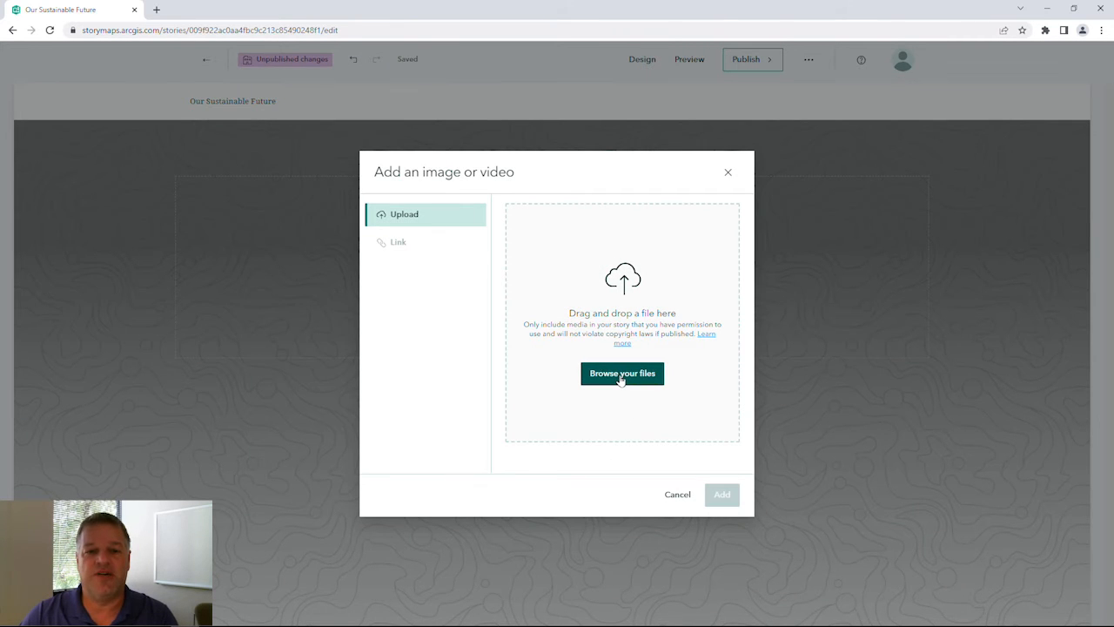
click(622, 372)
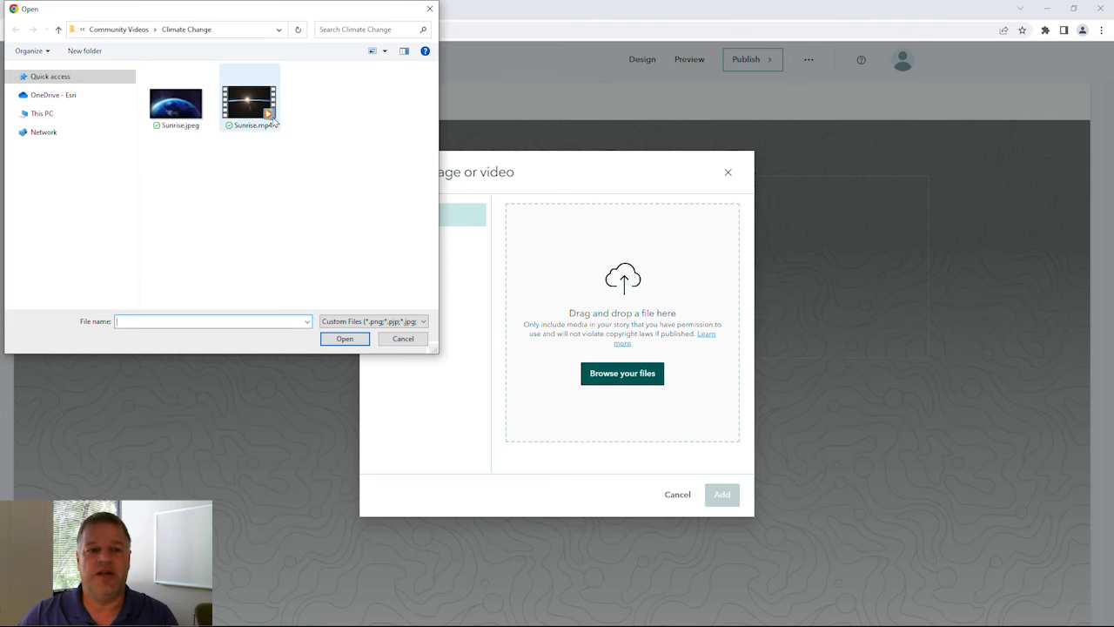
click(249, 96)
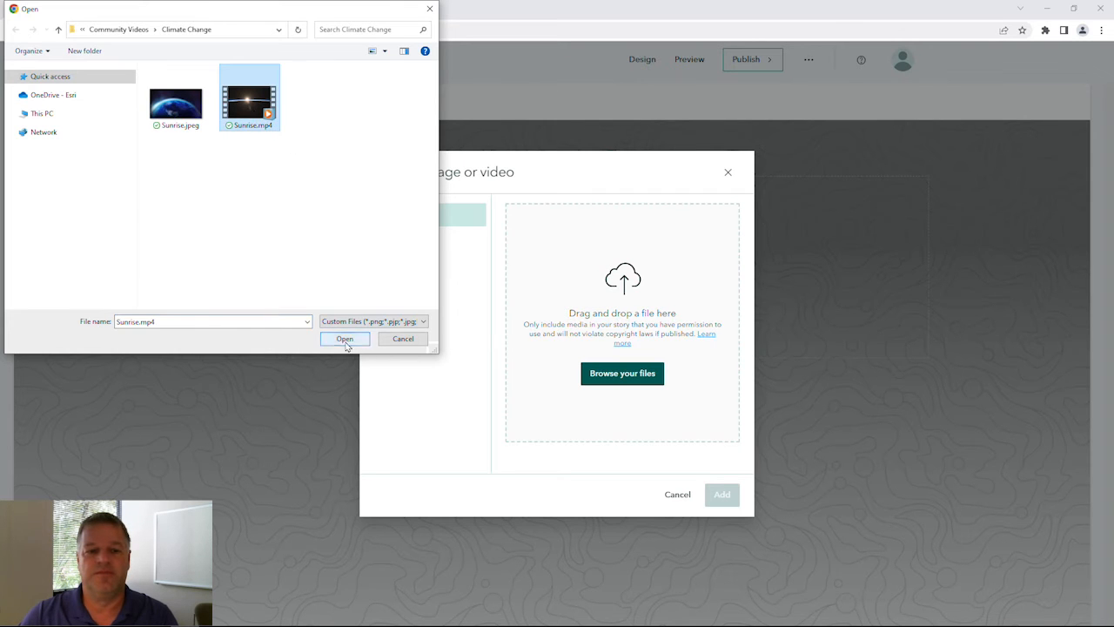
click(345, 338)
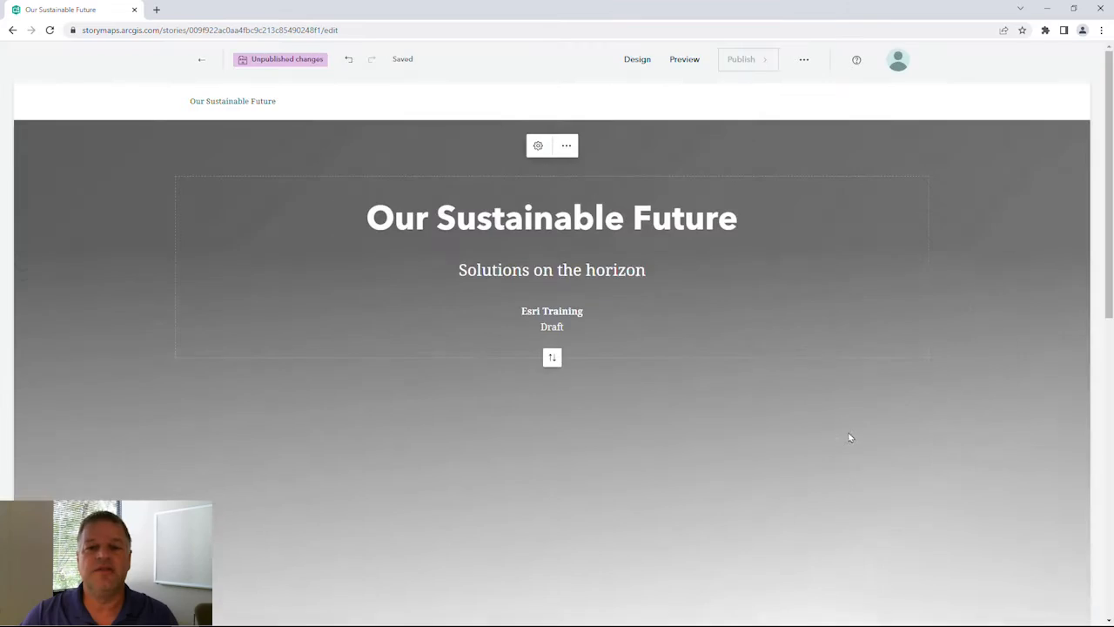
mouse_move(998, 406)
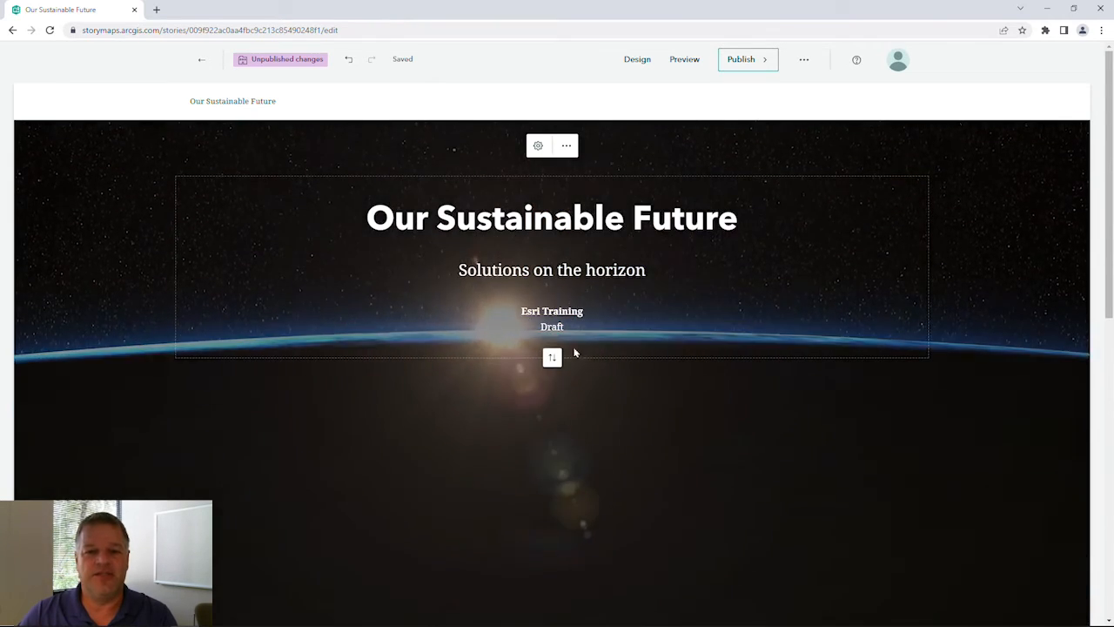
mouse_move(552, 358)
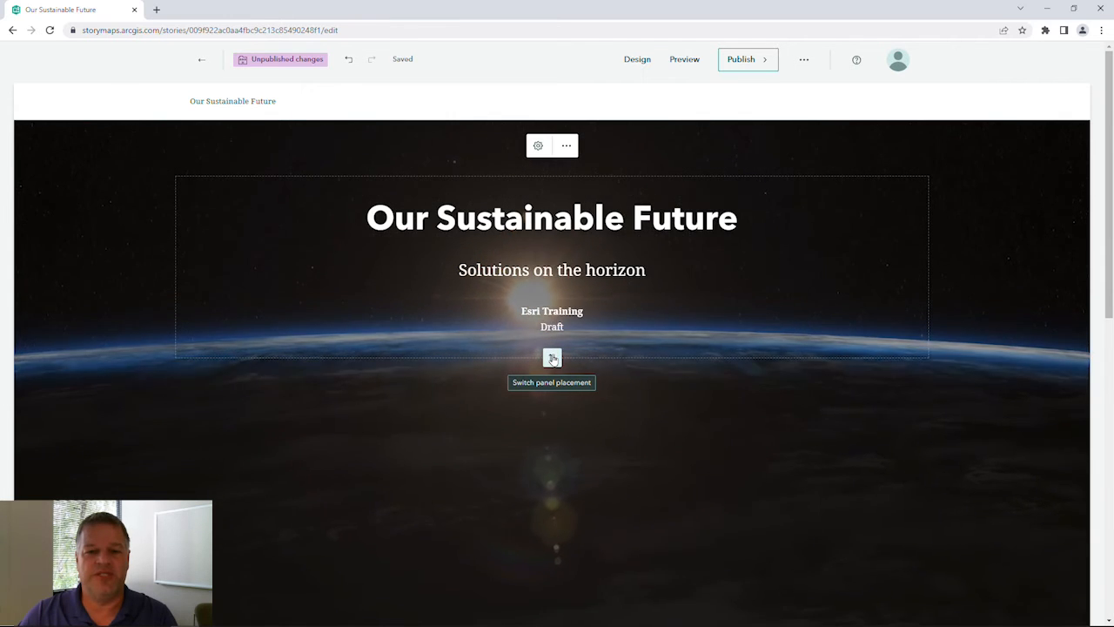
- Switch the cover panel placement so the title sits below the sunrise
click(552, 358)
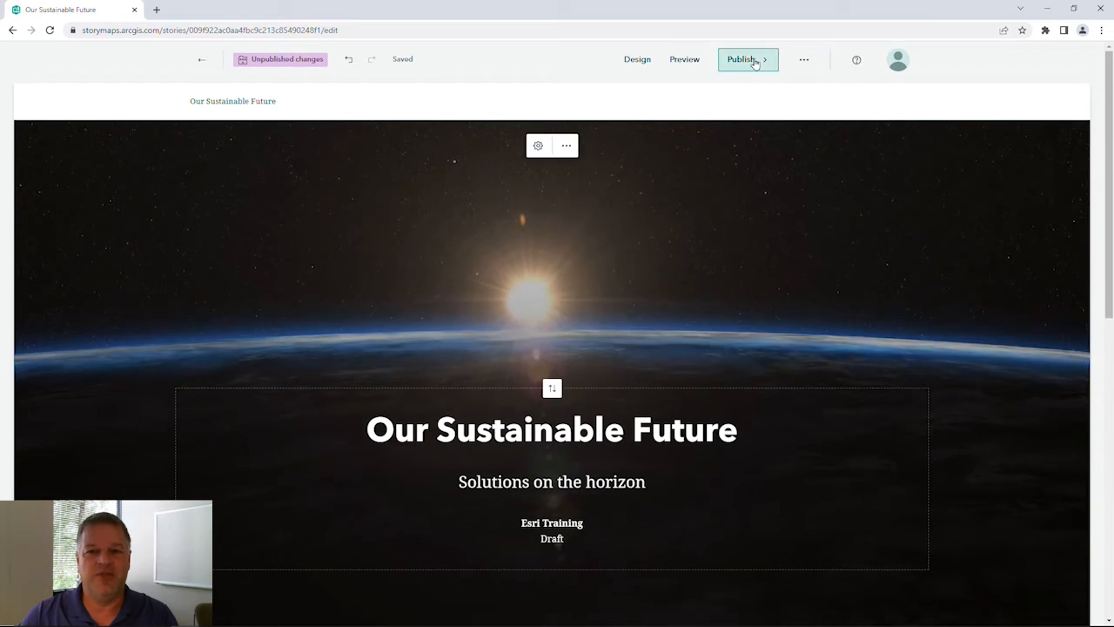
- Replace the story thumbnail with Sunrise.jpeg in Story details, then publish the story
click(742, 60)
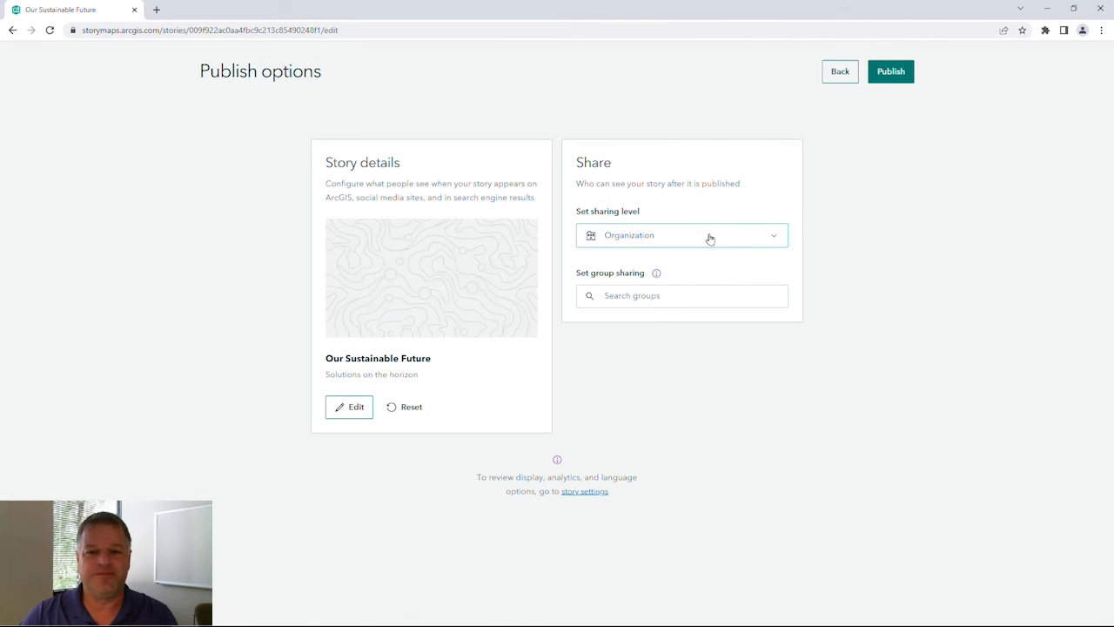
mouse_move(372, 407)
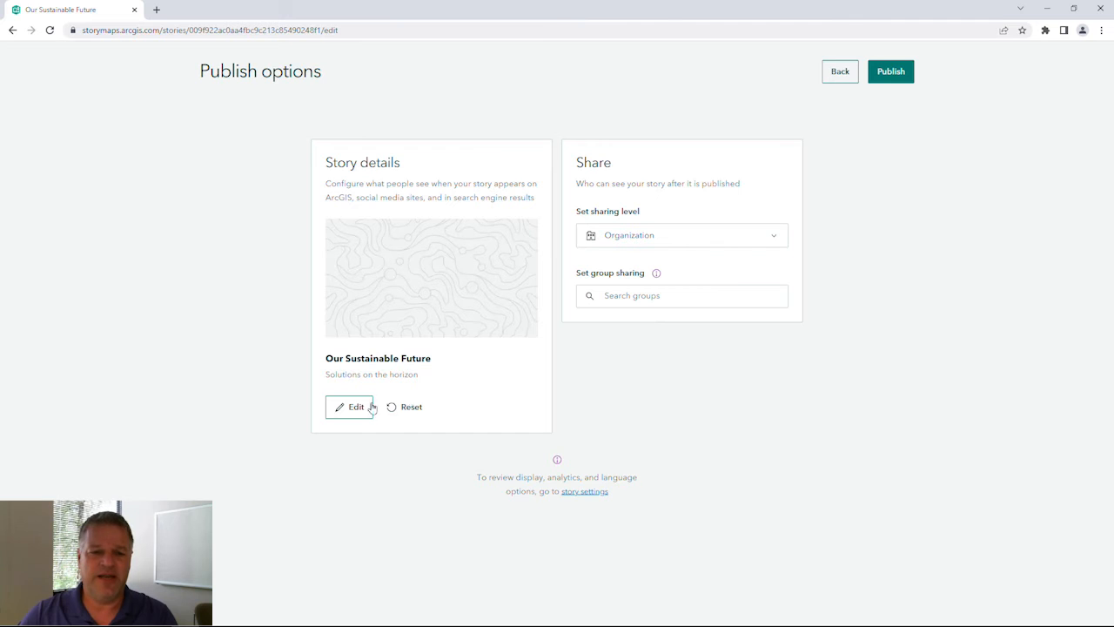
click(351, 407)
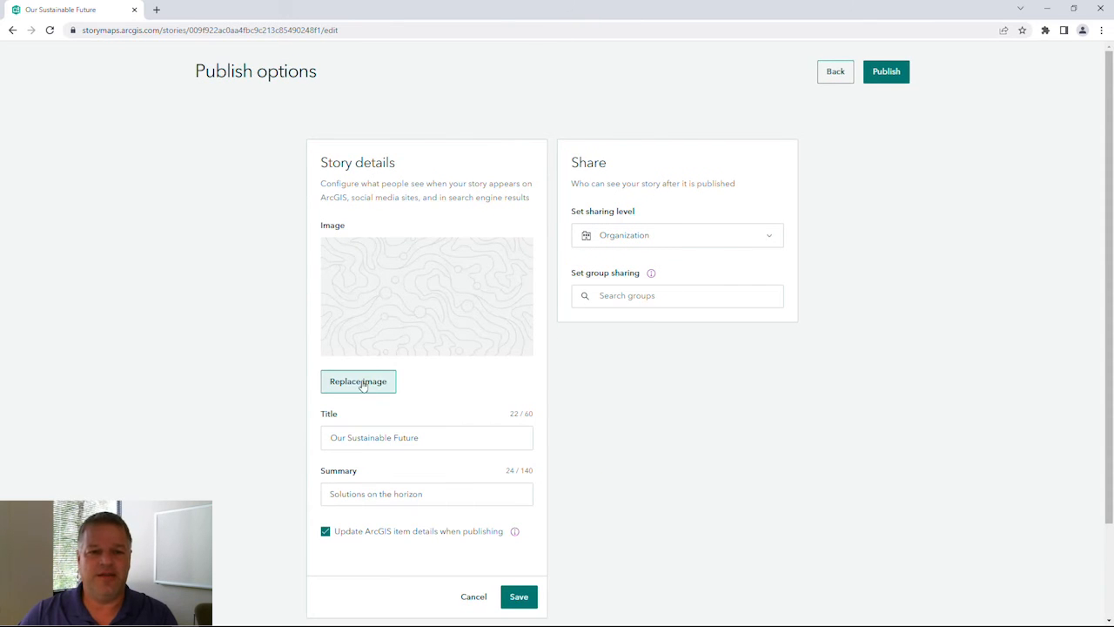
click(357, 382)
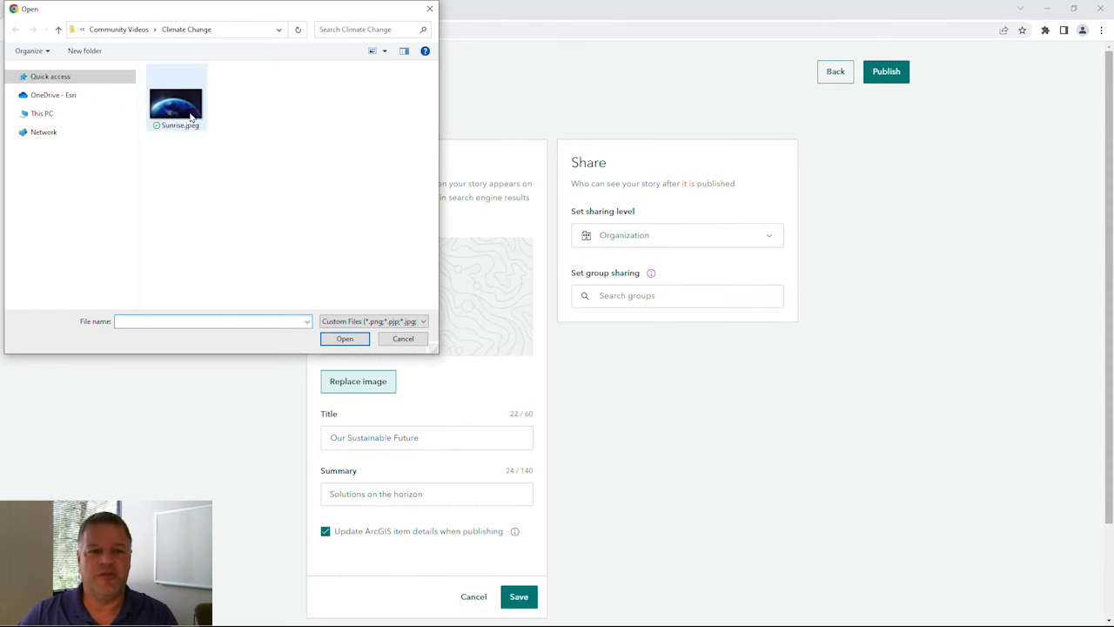
click(403, 338)
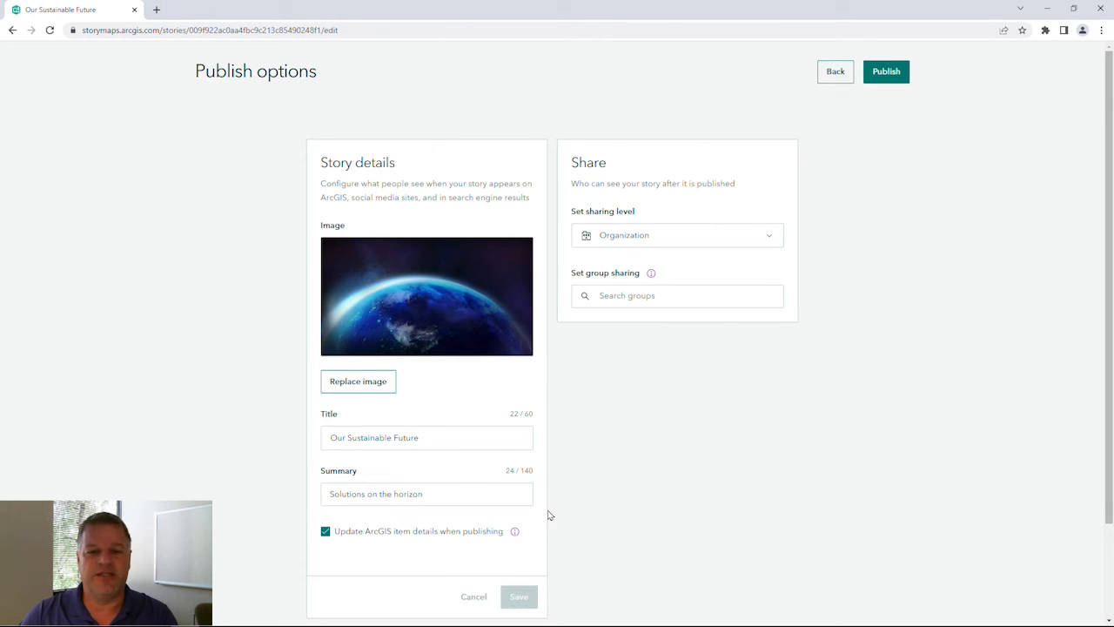
click(887, 72)
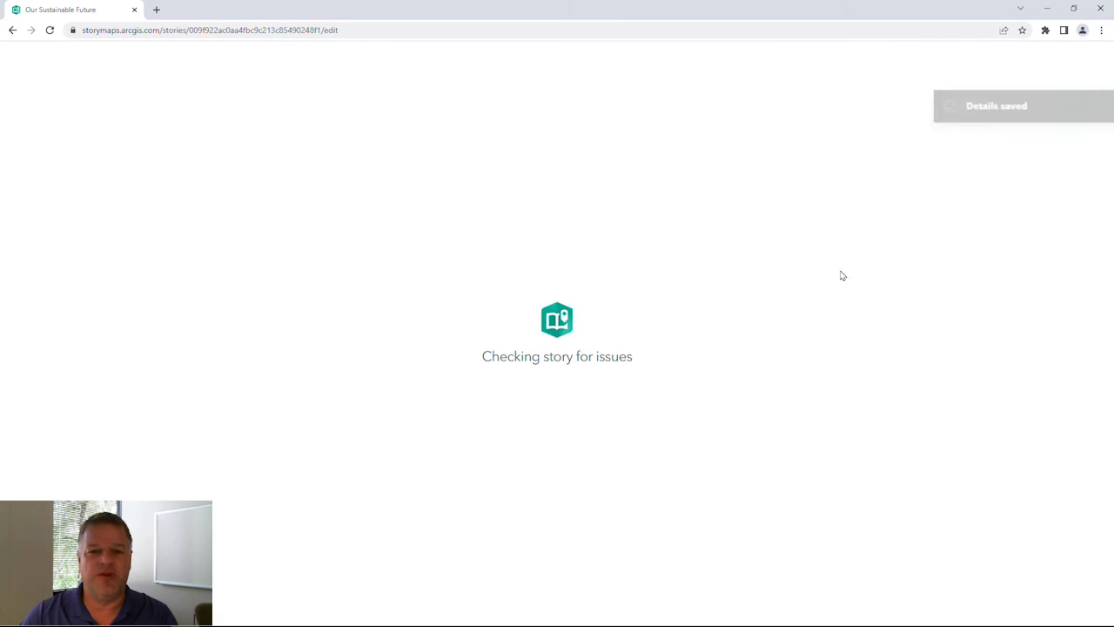